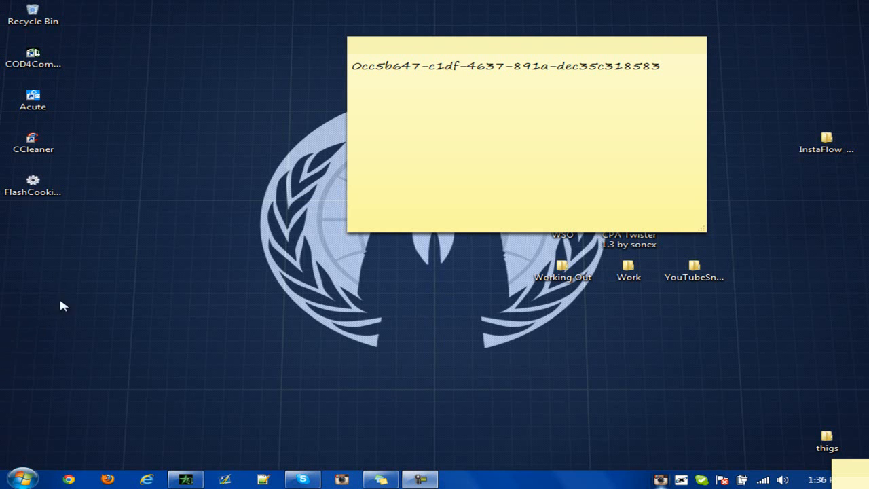
{"action": "mouse_move", "coordinate": [82, 340]}
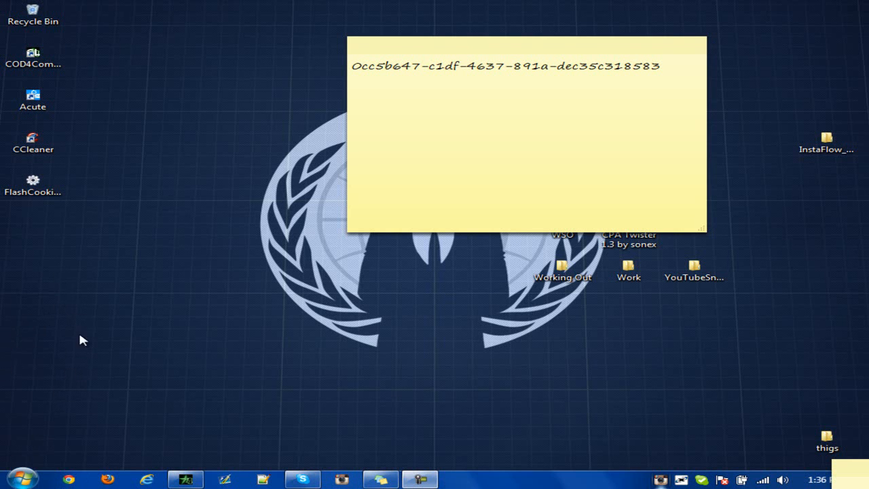
{"action": "mouse_move", "coordinate": [81, 309]}
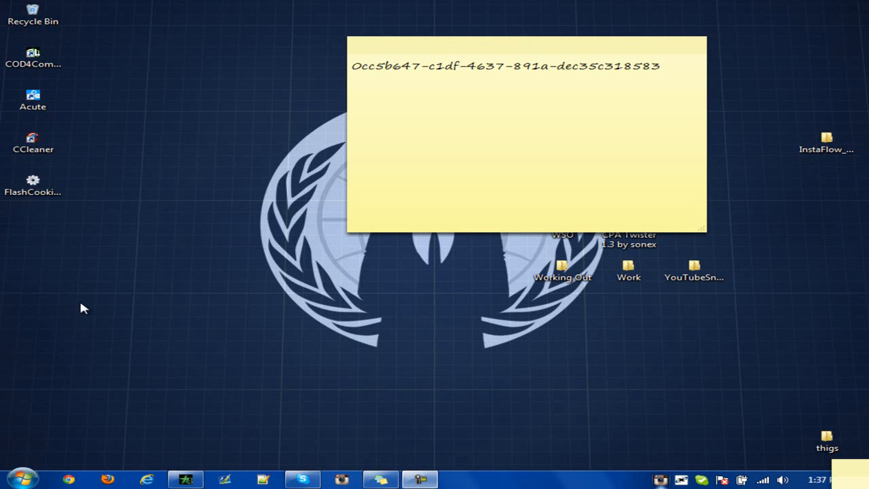
{"action": "mouse_move", "coordinate": [15, 249]}
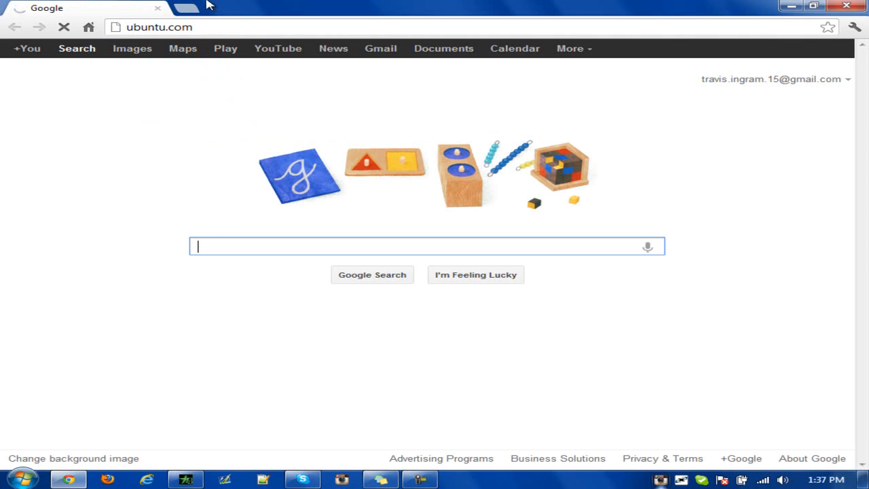
Load poweriso.com in a second Chrome tab
{"action": "left_click", "coordinate": [174, 7]}
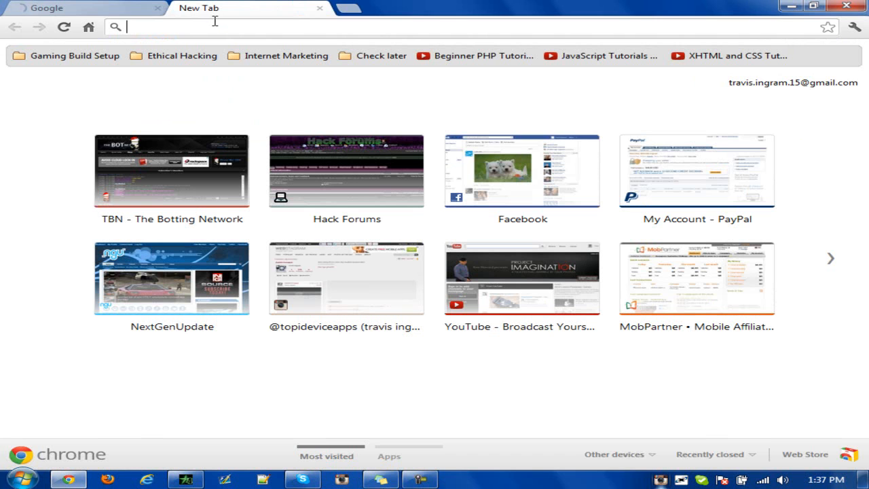
{"action": "type", "text": "poweriso.com"}
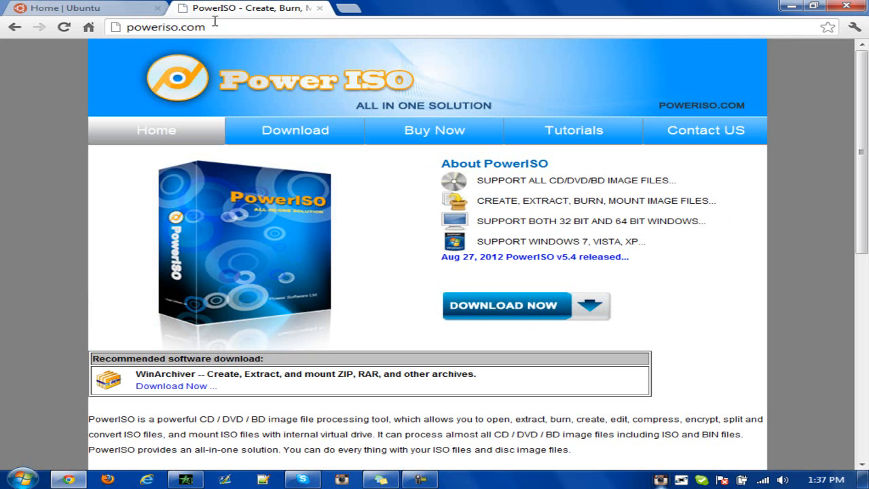
{"action": "mouse_move", "coordinate": [217, 26]}
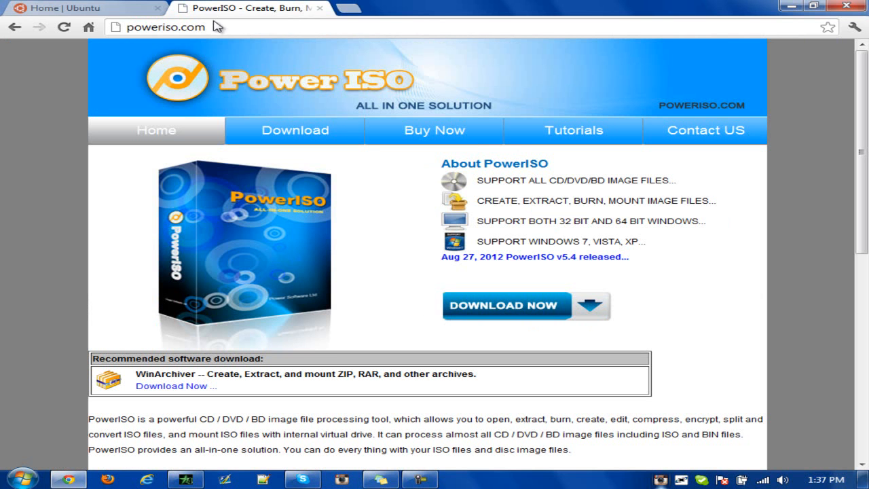
{"action": "mouse_move", "coordinate": [506, 290]}
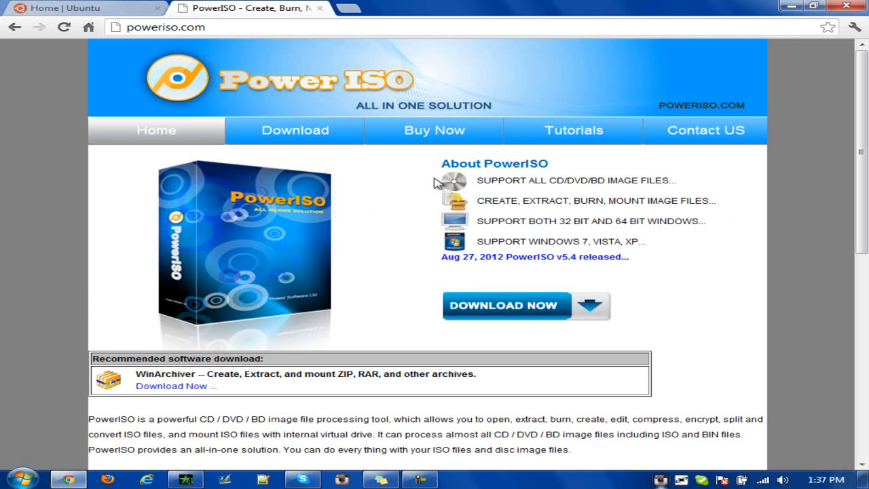
{"action": "mouse_move", "coordinate": [427, 172]}
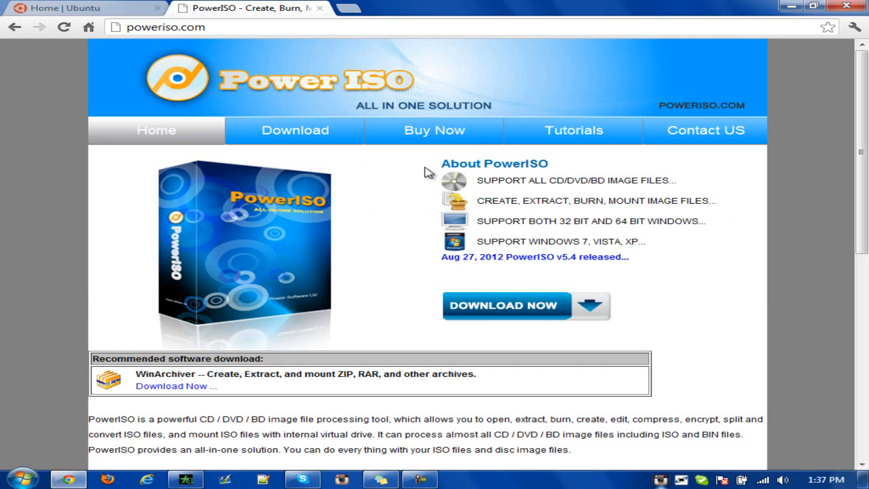
From the Ubuntu tab, reach the Ubuntu Desktop download page and show its flavour list
{"action": "left_click", "coordinate": [81, 8]}
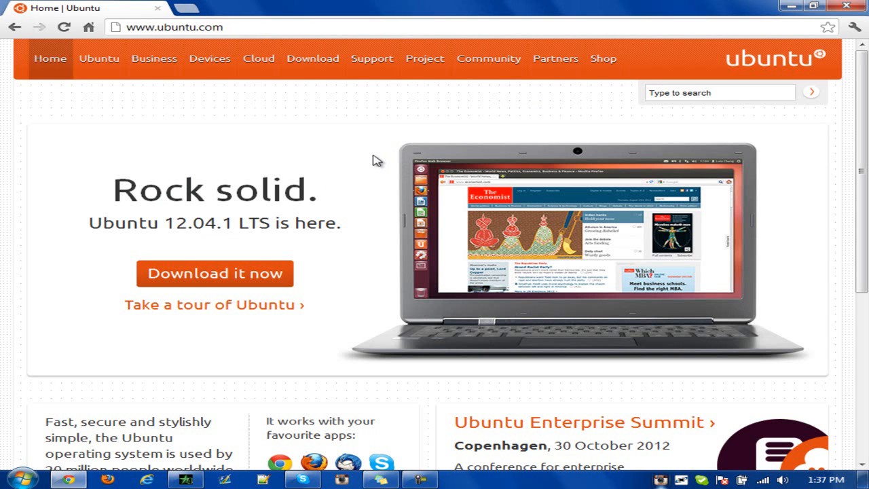
{"action": "mouse_move", "coordinate": [133, 196]}
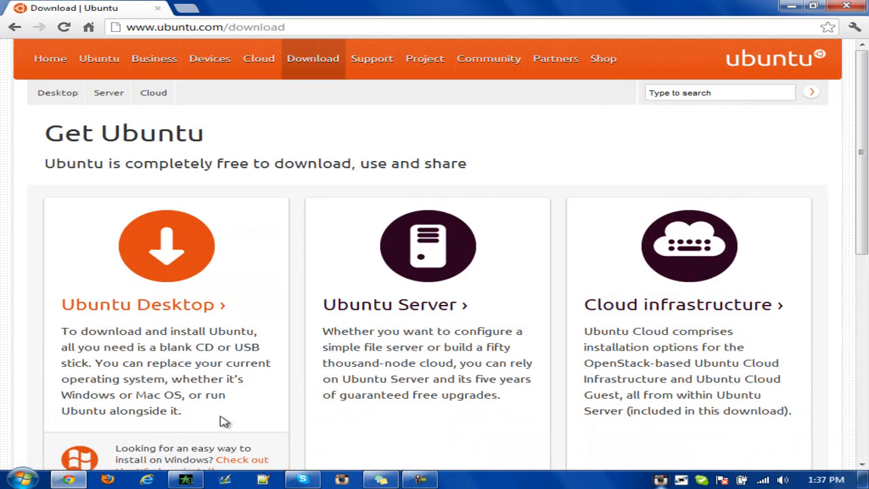
{"action": "mouse_move", "coordinate": [194, 282]}
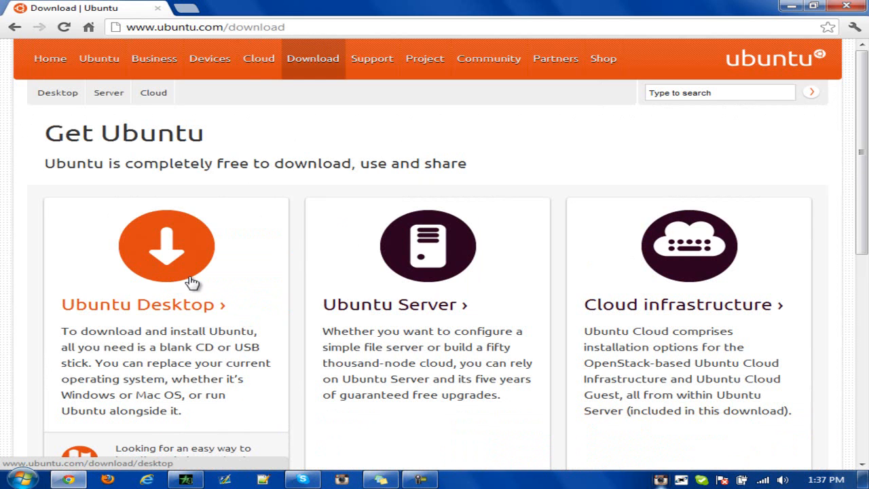
{"action": "mouse_move", "coordinate": [537, 284]}
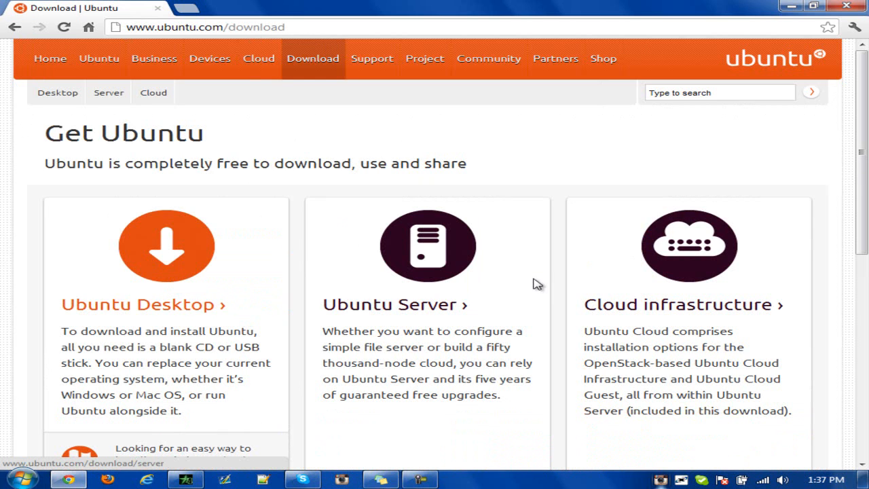
{"action": "mouse_move", "coordinate": [469, 265]}
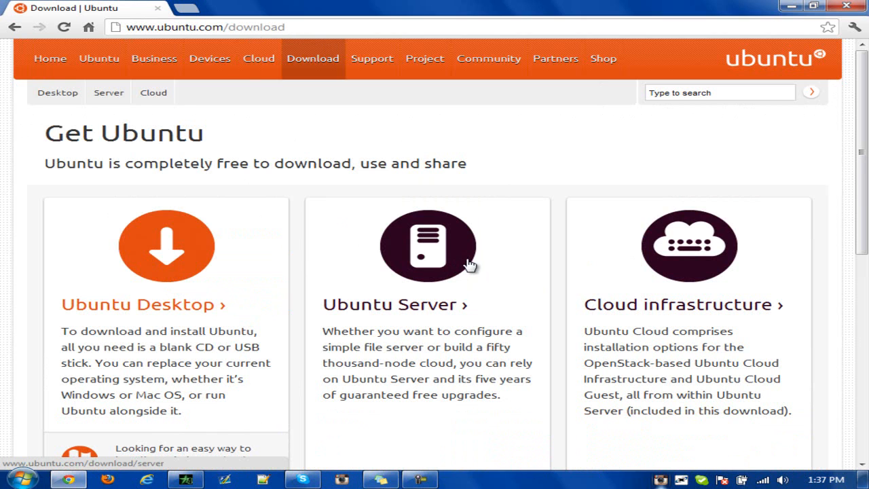
{"action": "mouse_move", "coordinate": [703, 265]}
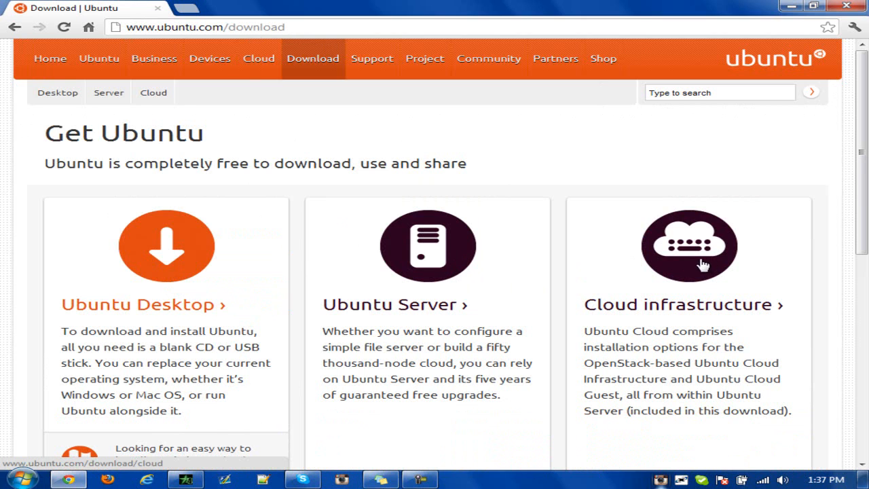
{"action": "mouse_move", "coordinate": [187, 155]}
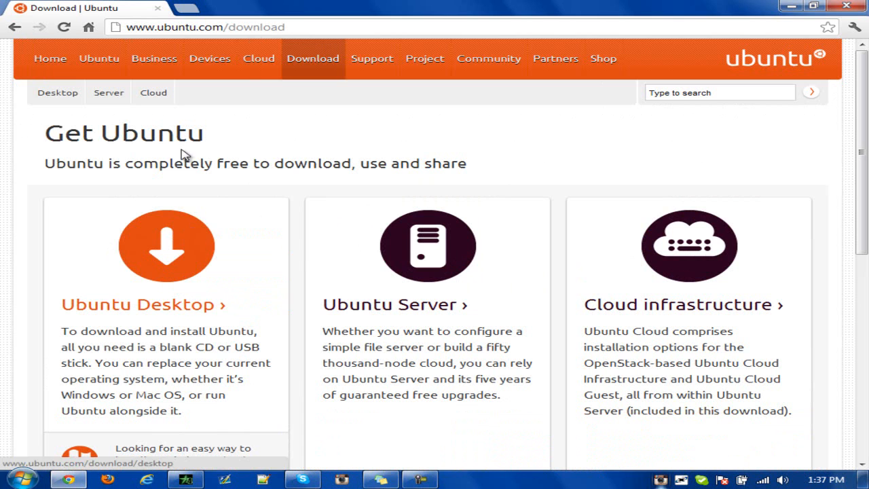
{"action": "left_click", "coordinate": [166, 245]}
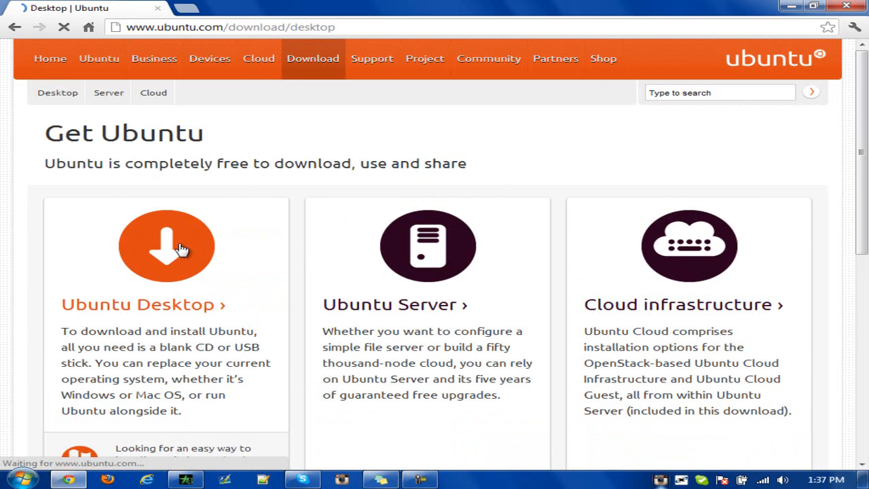
{"action": "left_click", "coordinate": [166, 245]}
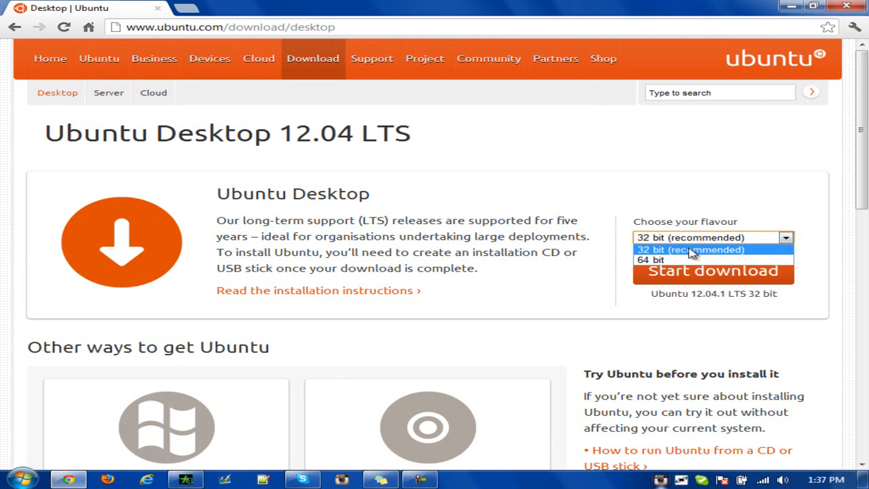
{"action": "mouse_move", "coordinate": [372, 273]}
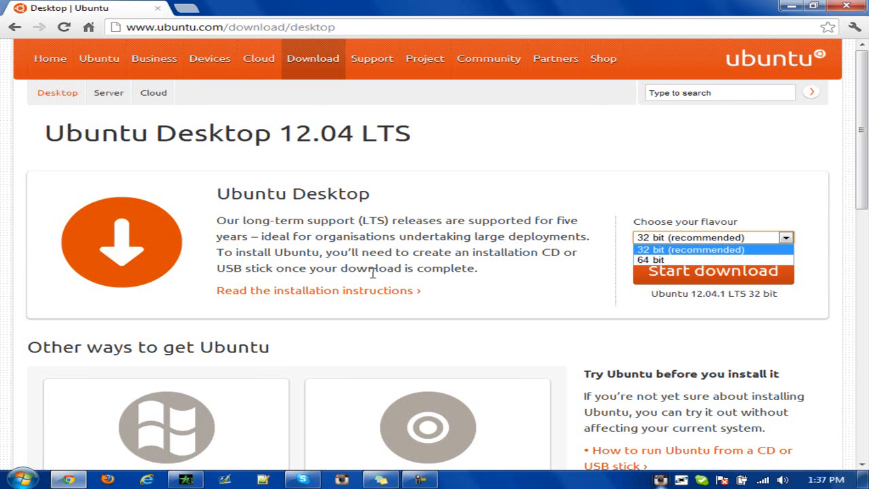
{"action": "left_click", "coordinate": [12, 479]}
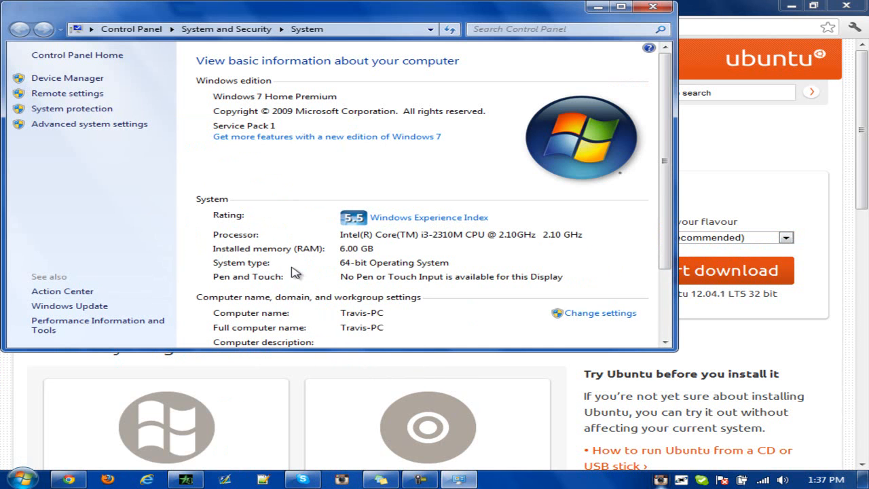
{"action": "mouse_move", "coordinate": [374, 272]}
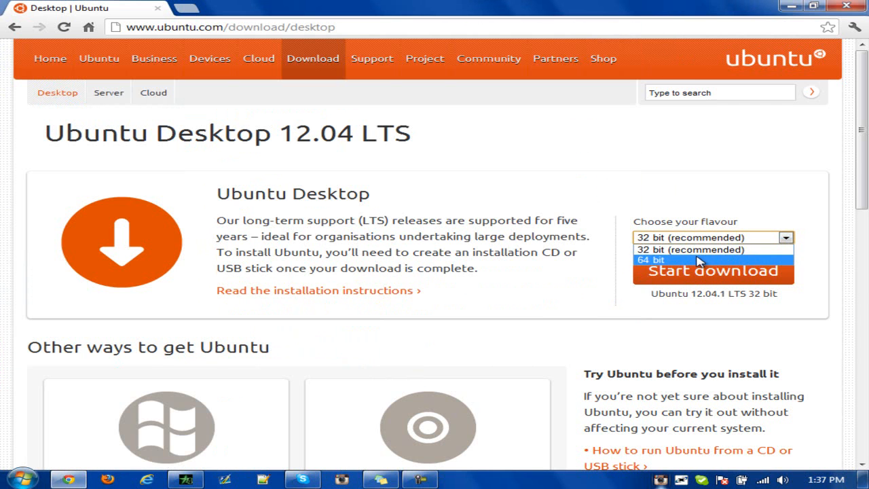
Start the 64-bit Ubuntu 12.04.1 desktop download, then cancel it from its menu
{"action": "left_click", "coordinate": [651, 260]}
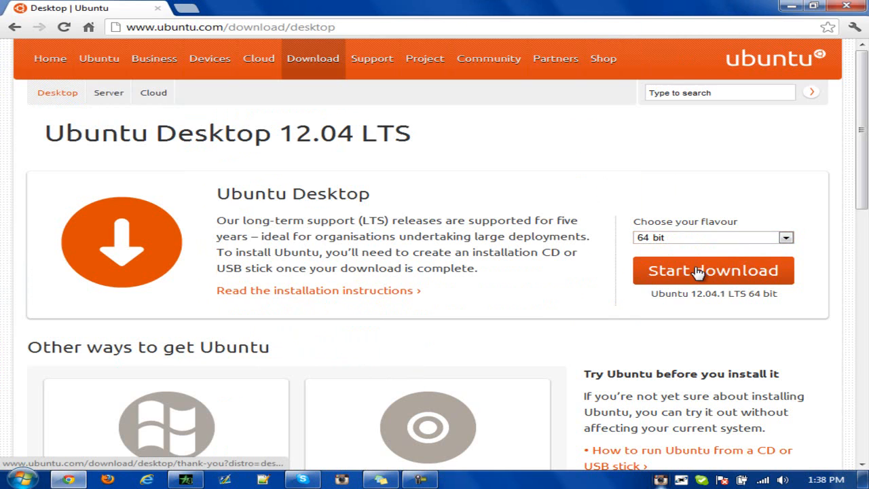
{"action": "left_click", "coordinate": [713, 271]}
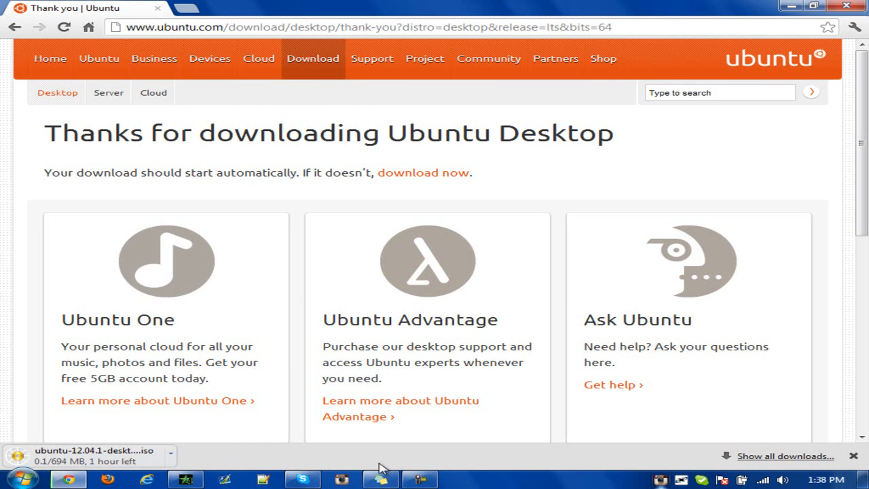
{"action": "left_click", "coordinate": [175, 455]}
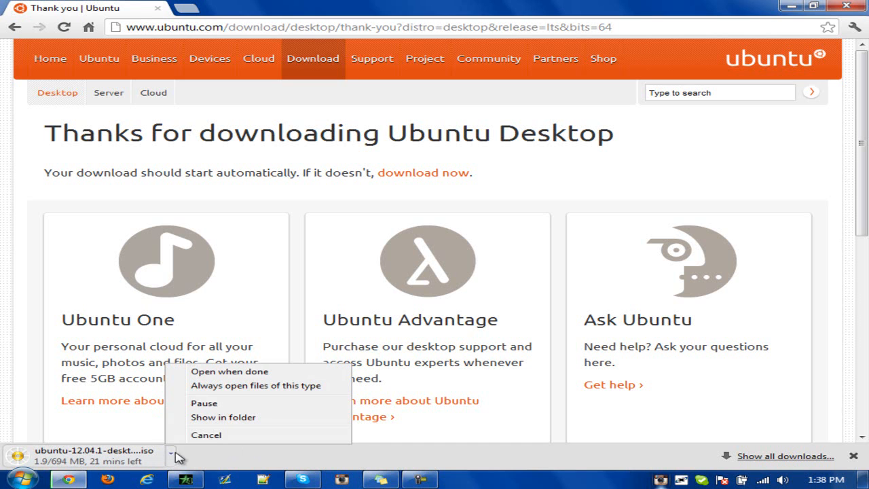
{"action": "left_click", "coordinate": [205, 435]}
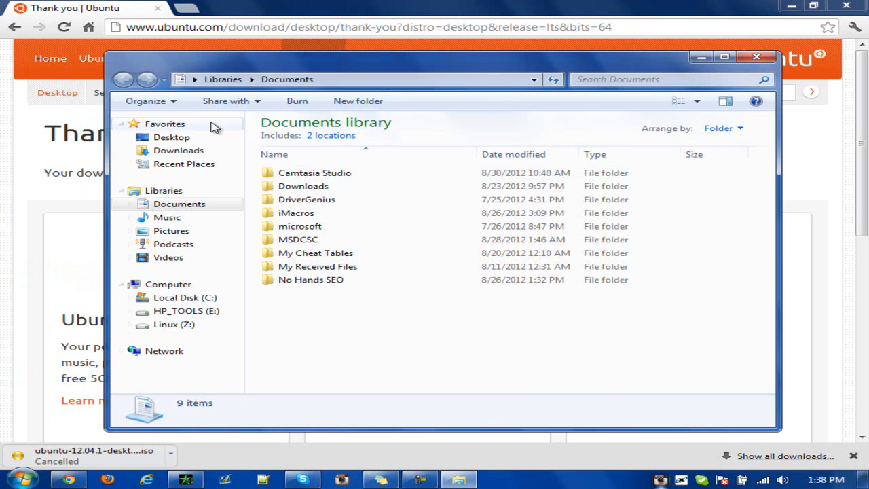
Open ubuntu-12.04.1-desktop-amd64.iso from the Downloads folder in PowerISO
{"action": "left_click", "coordinate": [179, 150]}
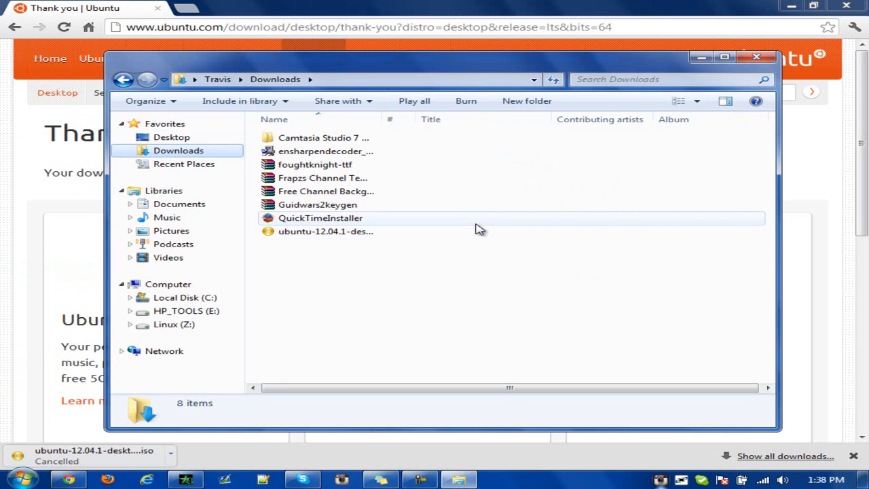
{"action": "left_click", "coordinate": [326, 231]}
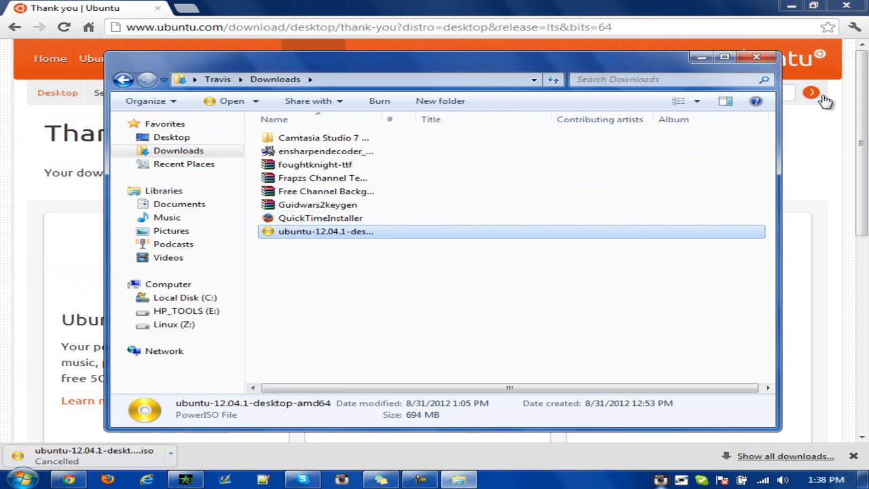
{"action": "double_click", "coordinate": [326, 232]}
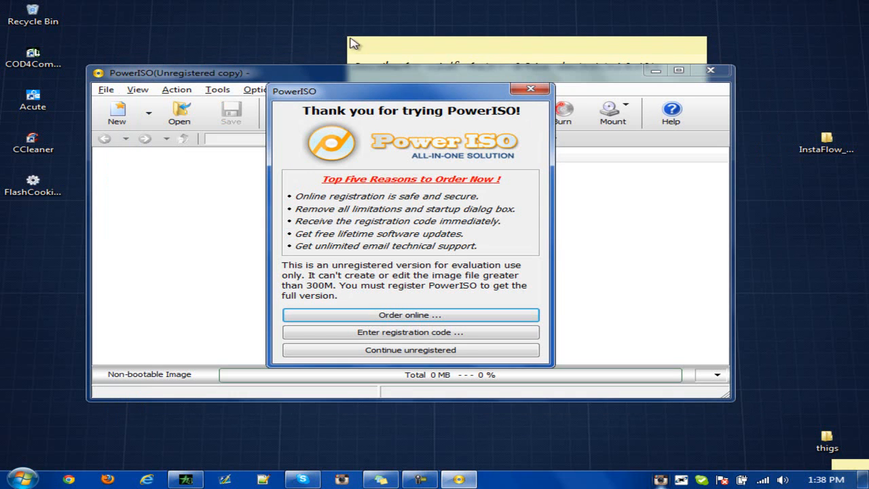
Continue the PowerISO trial, select all 14 image items, and create a desktop folder 'ubuntu'
{"action": "left_click", "coordinate": [409, 350]}
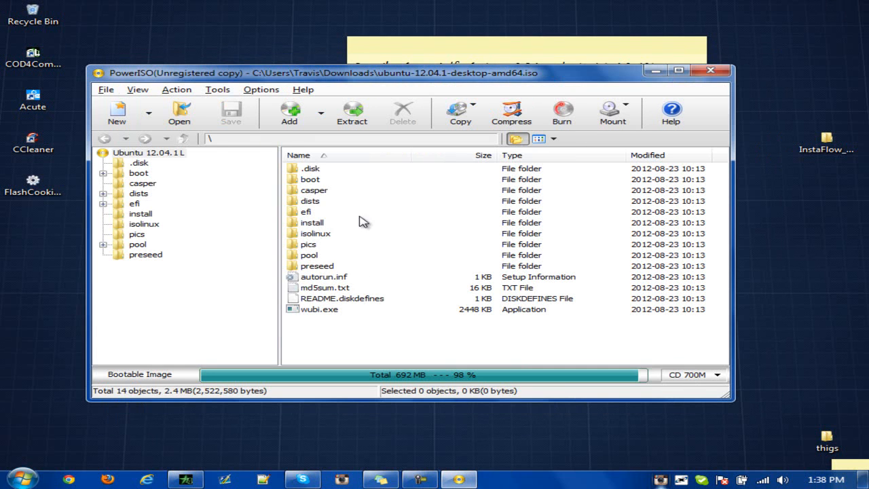
{"action": "key", "text": "ctrl+a"}
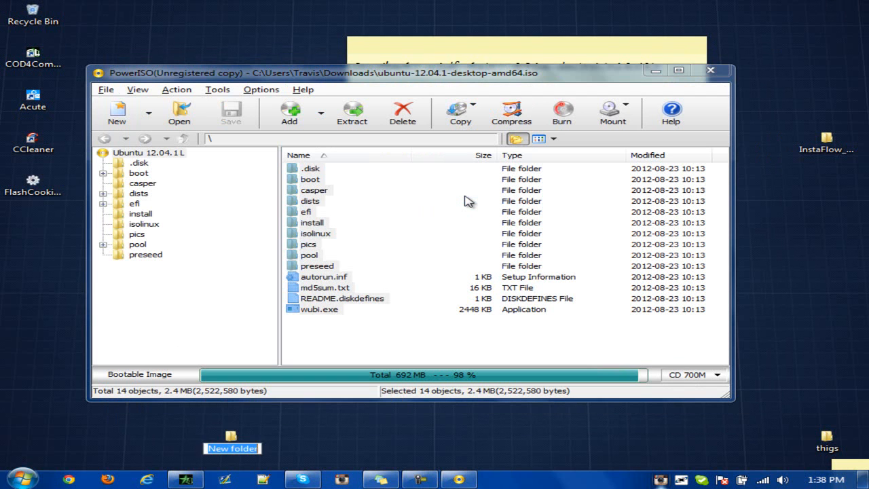
{"action": "type", "text": "ubuntu"}
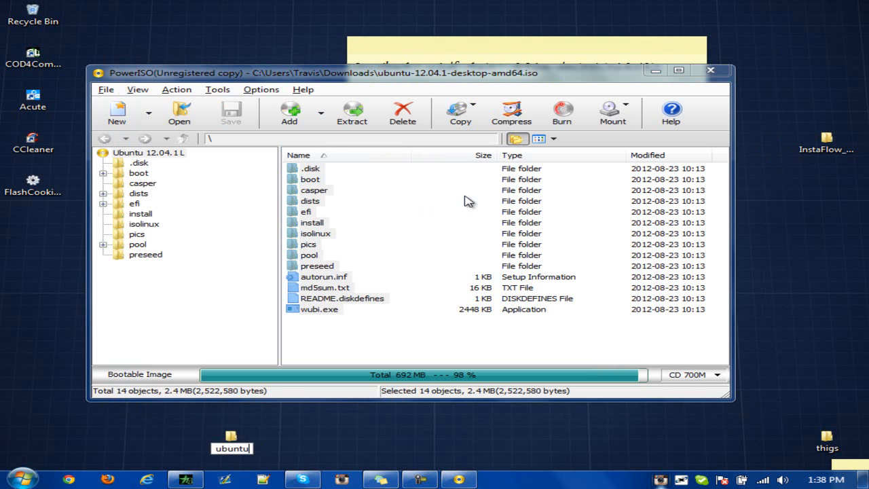
{"action": "key", "text": "ctrl+a"}
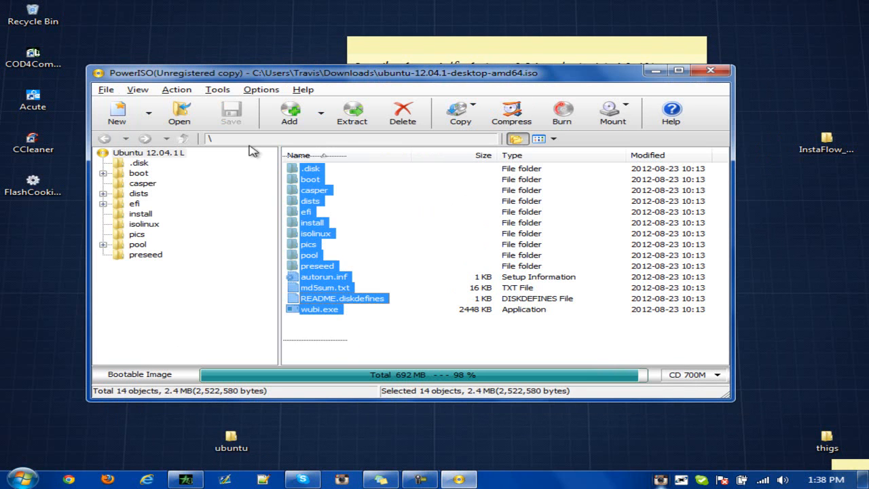
Start extracting the selected Ubuntu image items toward the desktop ubuntu folder
{"action": "left_click", "coordinate": [352, 112]}
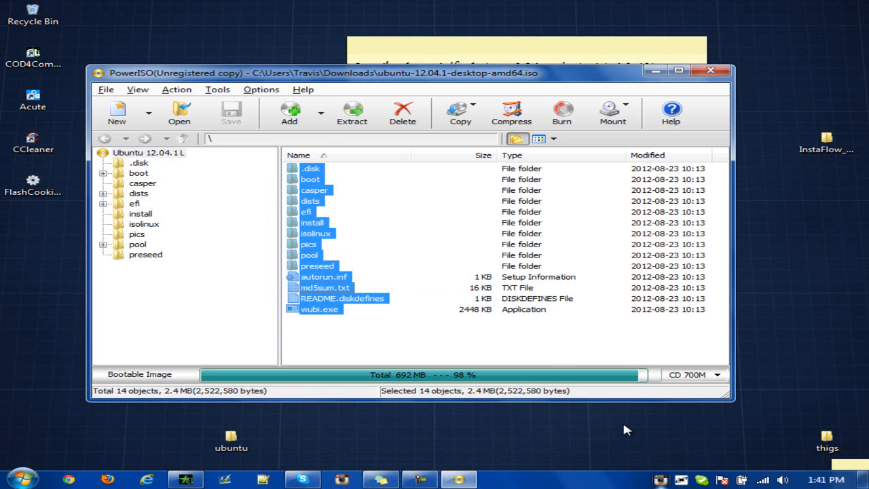
{"action": "mouse_move", "coordinate": [280, 246]}
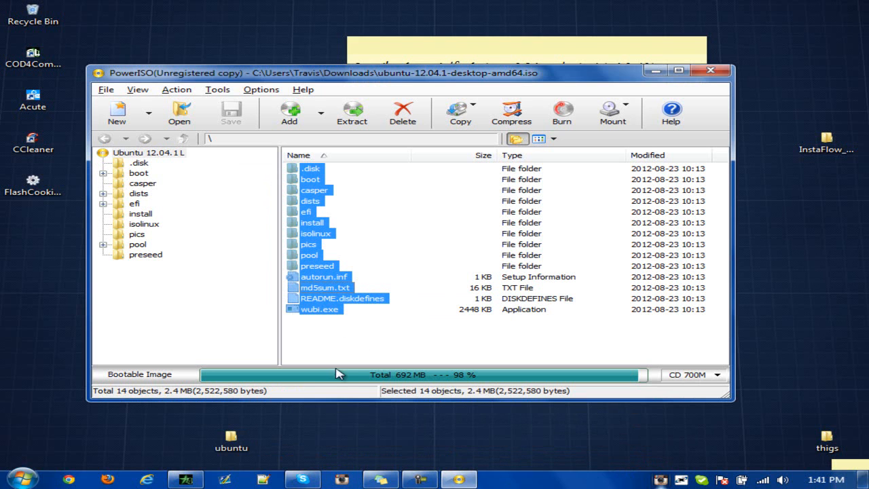
{"action": "mouse_move", "coordinate": [379, 332]}
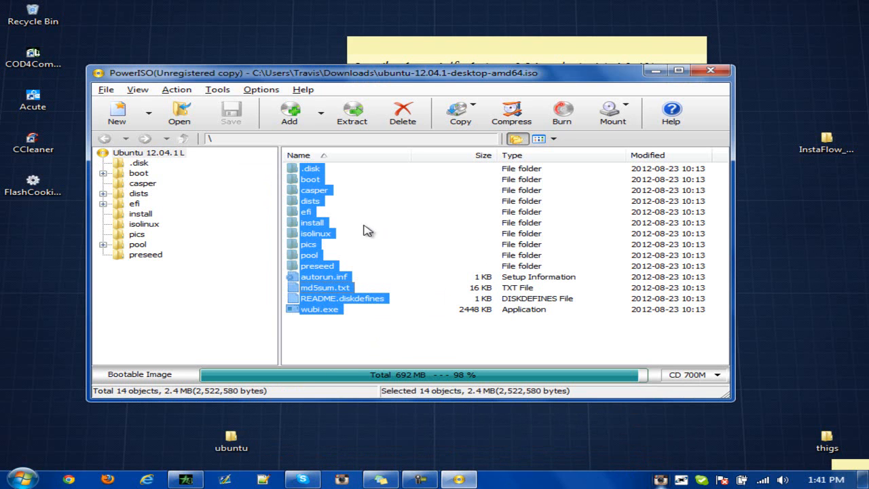
{"action": "mouse_move", "coordinate": [264, 376]}
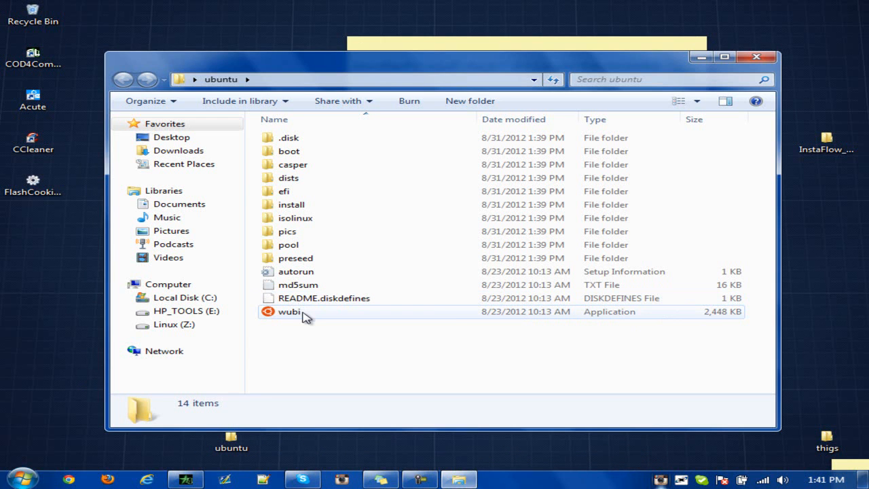
{"action": "mouse_move", "coordinate": [275, 319]}
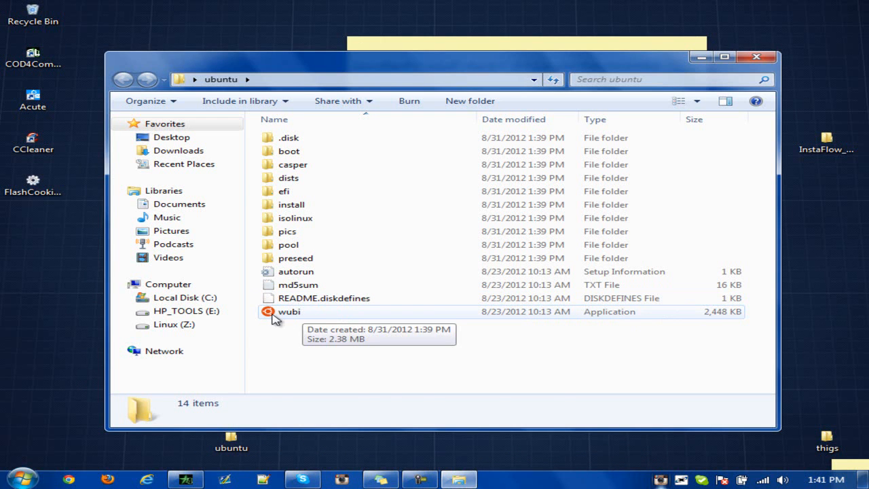
Run wubi.exe from the extracted ubuntu folder
{"action": "left_click", "coordinate": [289, 312]}
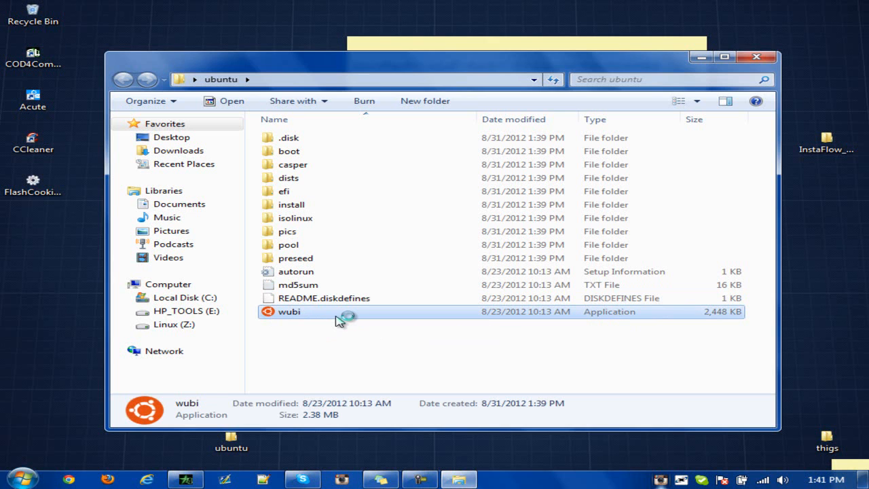
{"action": "double_click", "coordinate": [288, 312]}
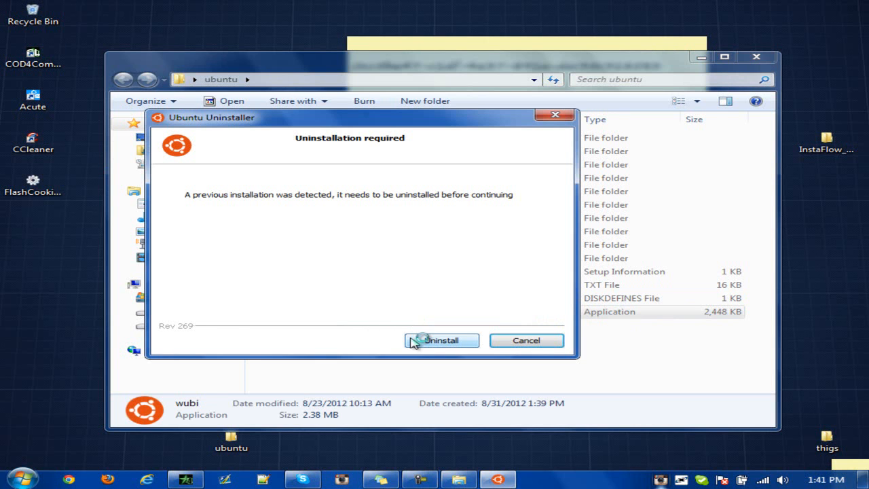
{"action": "left_click", "coordinate": [441, 341]}
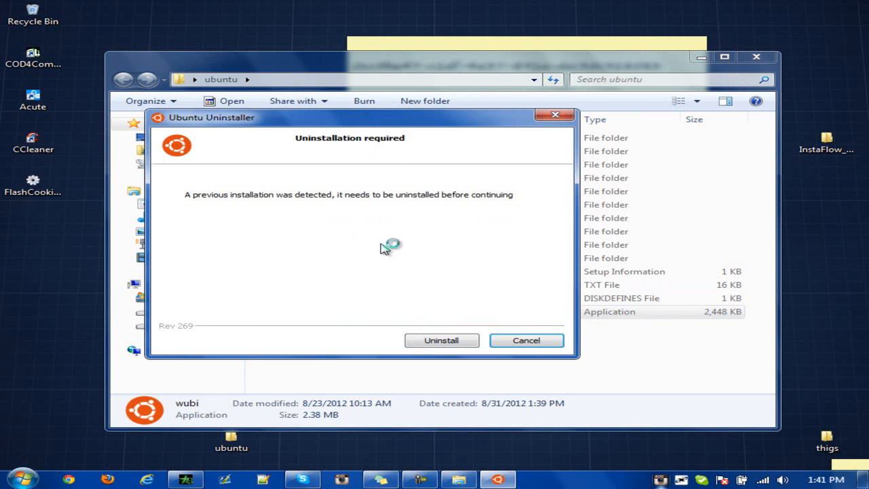
{"action": "mouse_move", "coordinate": [405, 197]}
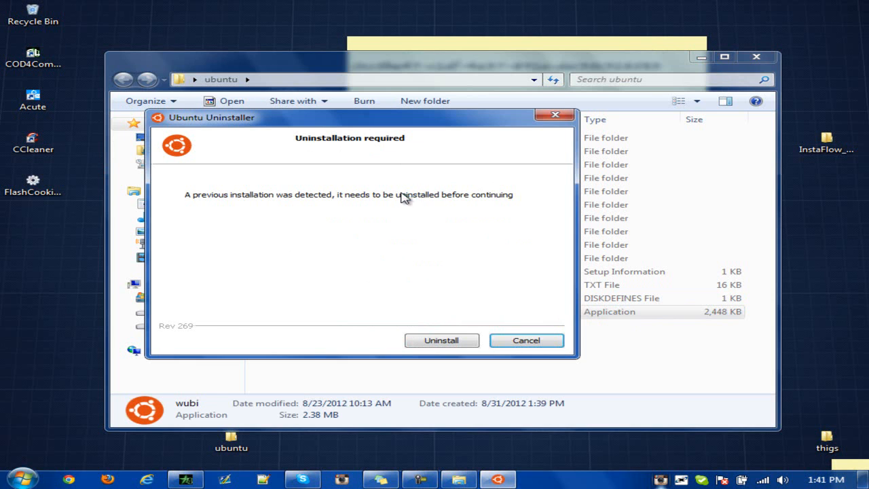
{"action": "mouse_move", "coordinate": [478, 299]}
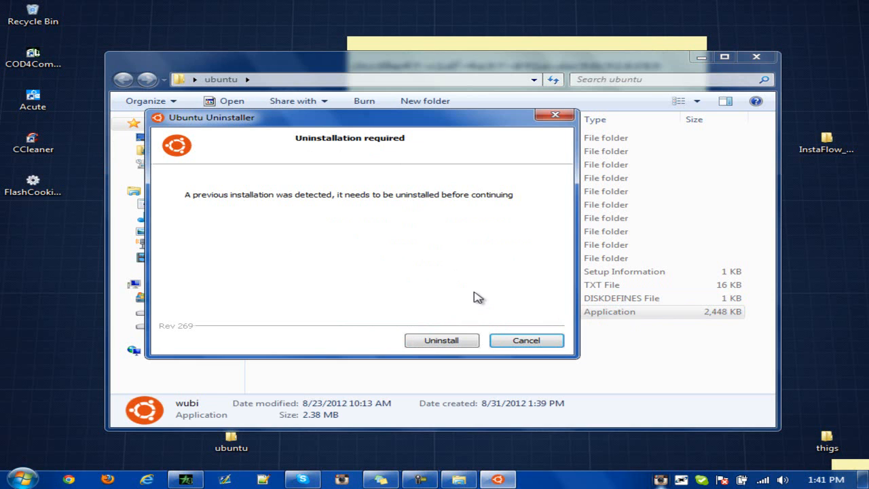
{"action": "mouse_move", "coordinate": [308, 138]}
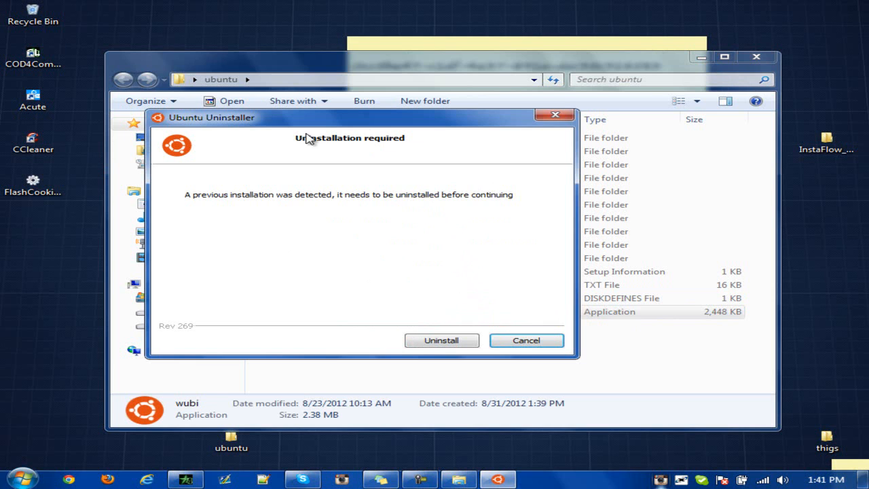
{"action": "mouse_move", "coordinate": [400, 204]}
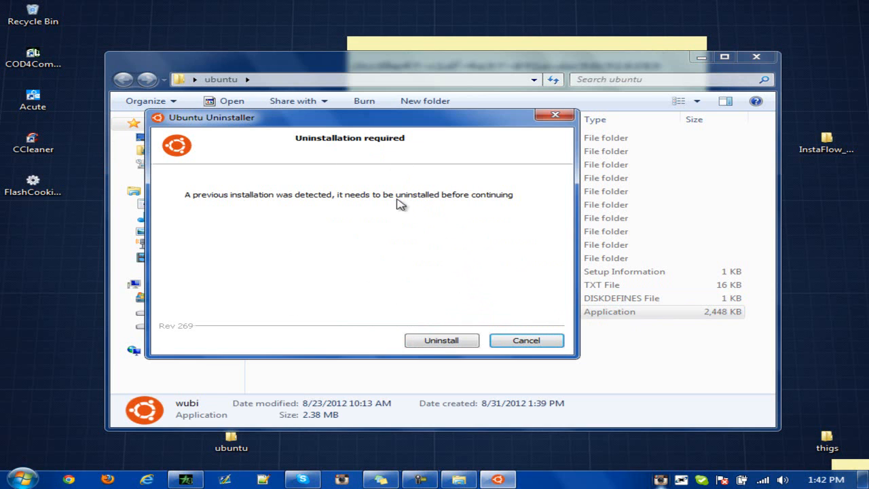
{"action": "mouse_move", "coordinate": [461, 302]}
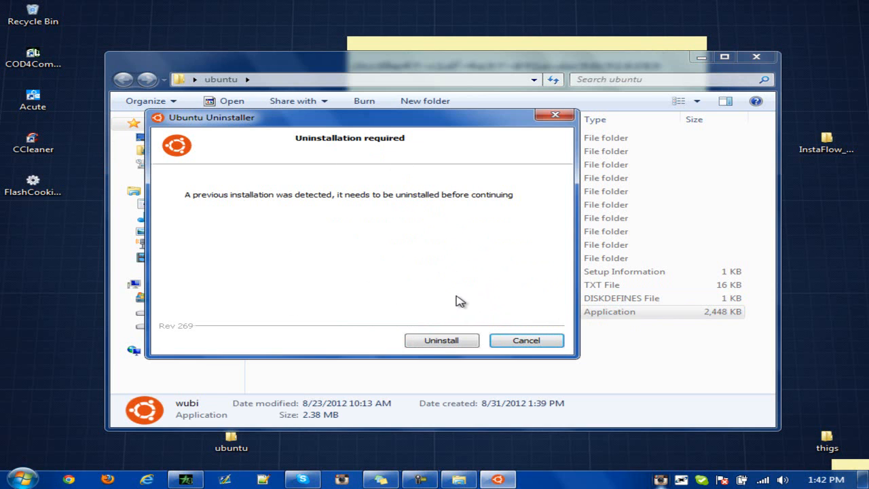
{"action": "mouse_move", "coordinate": [437, 290]}
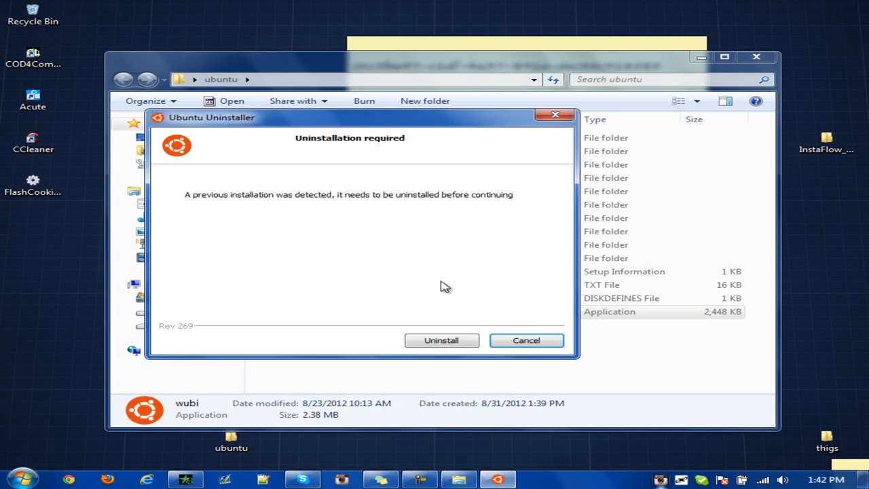
Open Computer from the Start menu and select the Linux (Z:) drive
{"action": "left_click", "coordinate": [12, 479]}
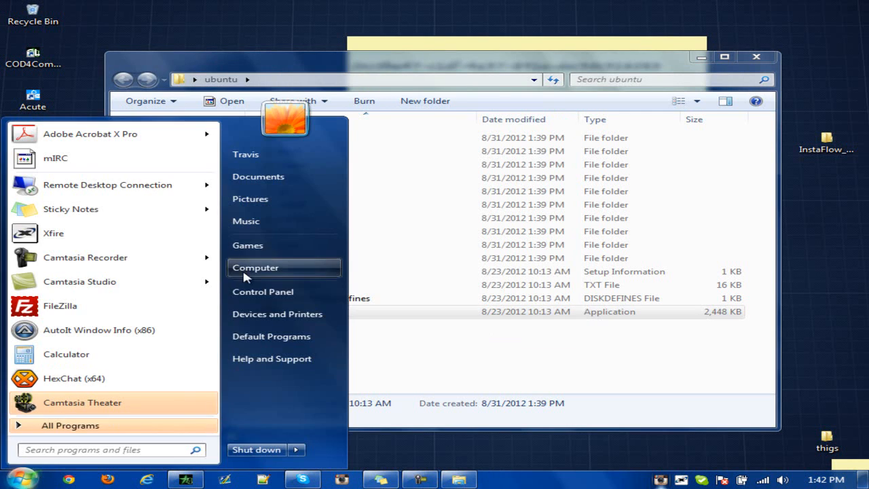
{"action": "left_click", "coordinate": [256, 267]}
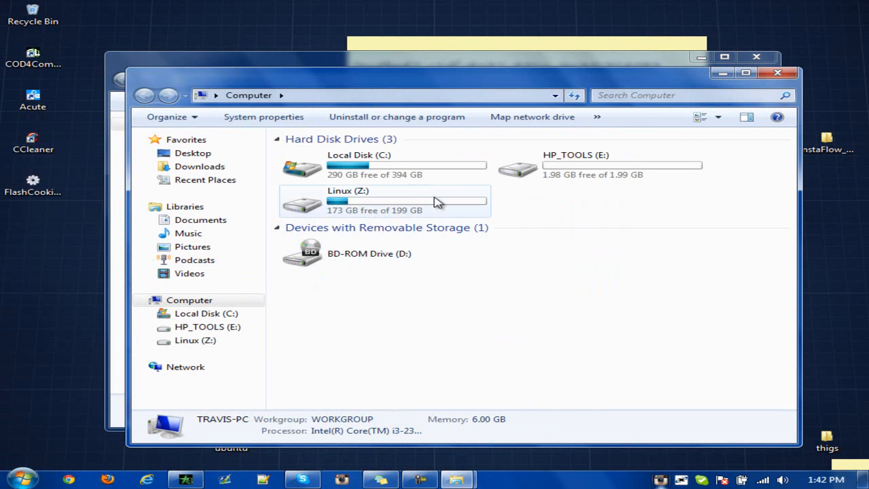
{"action": "left_click", "coordinate": [367, 197]}
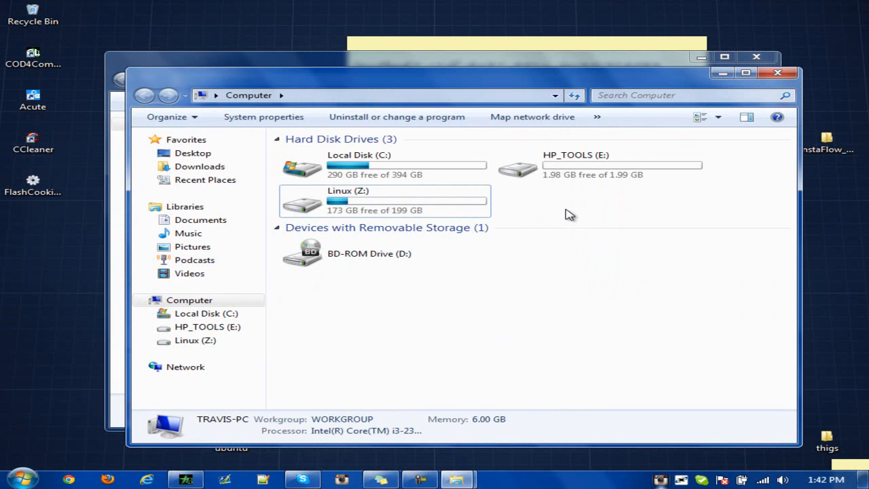
{"action": "mouse_move", "coordinate": [442, 425]}
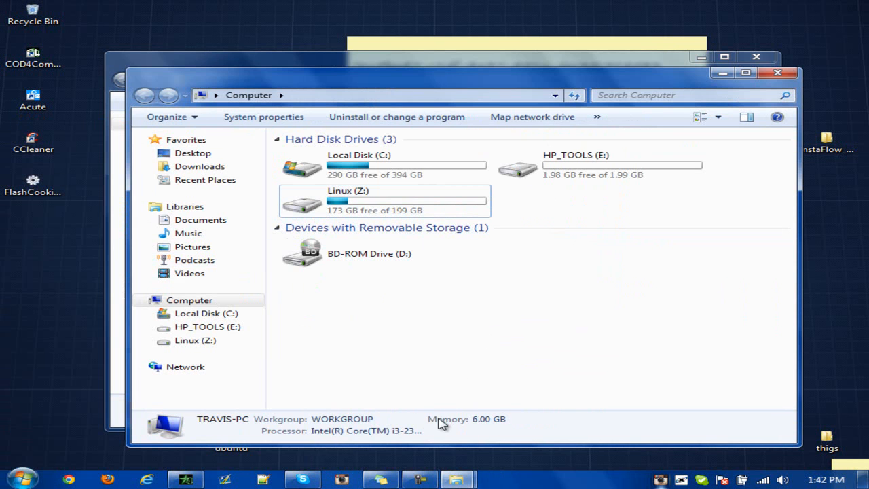
{"action": "mouse_move", "coordinate": [357, 458]}
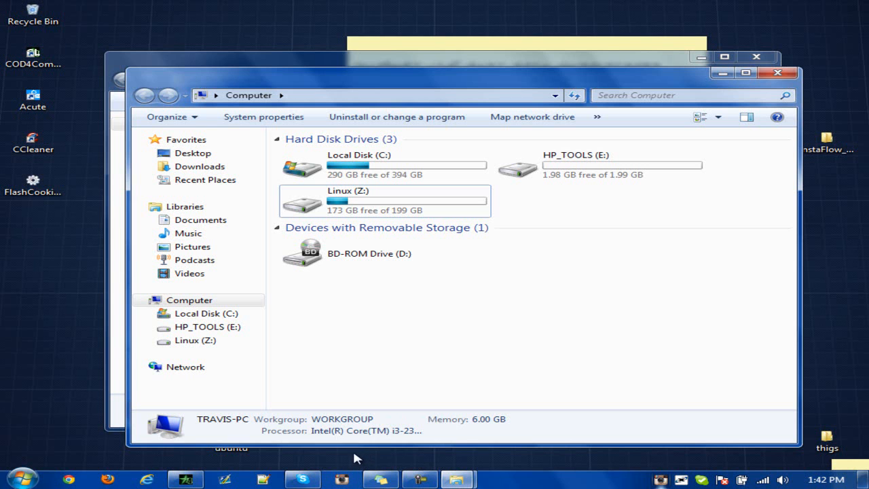